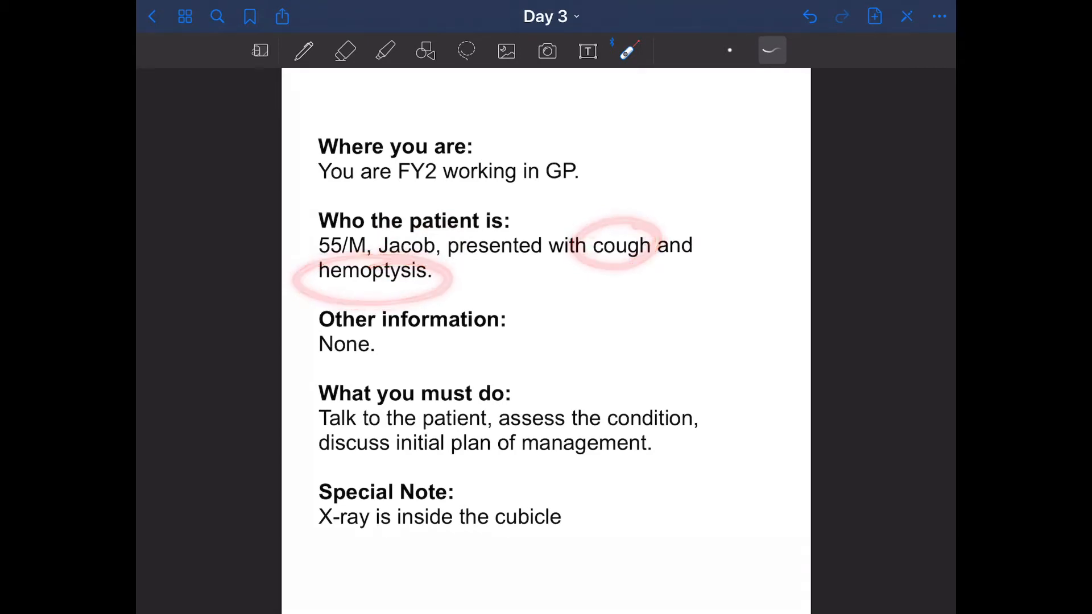
Circle cough and hemoptysis on the task card with the laser pointer.
{"action": "left_click_drag", "start_coordinate": [327, 418], "coordinate": [480, 418]}
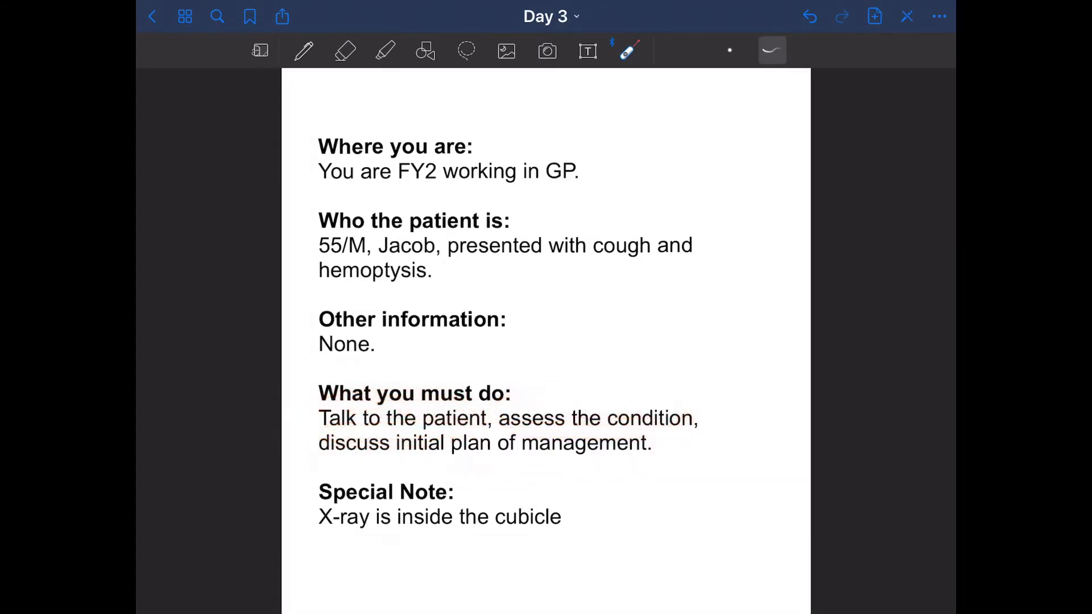
{"action": "left_click_drag", "start_coordinate": [289, 509], "coordinate": [594, 495]}
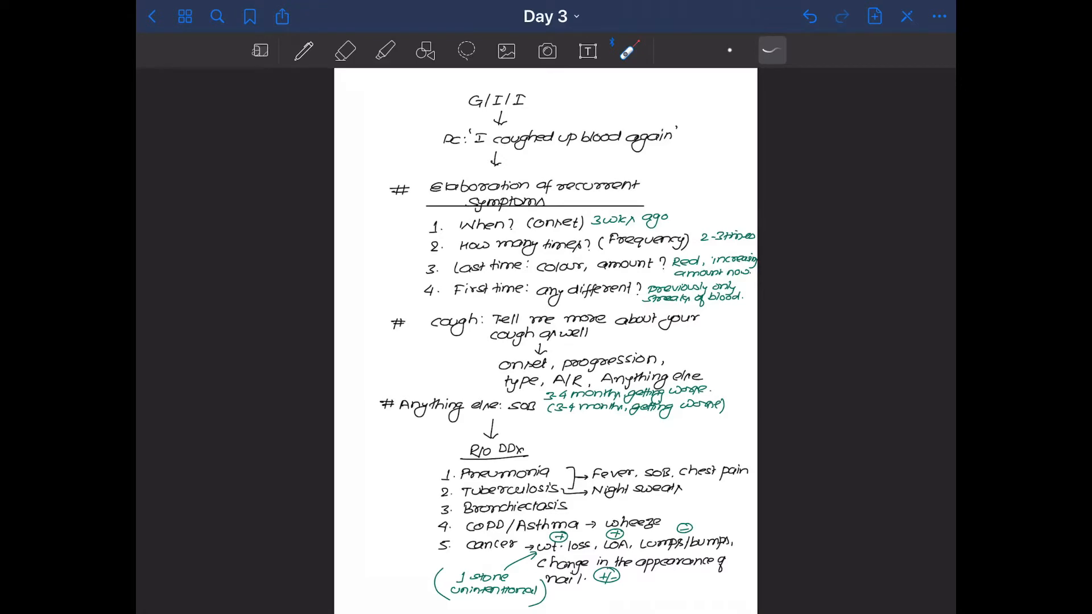
Bring the chest X-ray findings into view and underline the pleural effusion line in red.
{"action": "scroll", "scroll_direction": "down", "scroll_amount": 3}
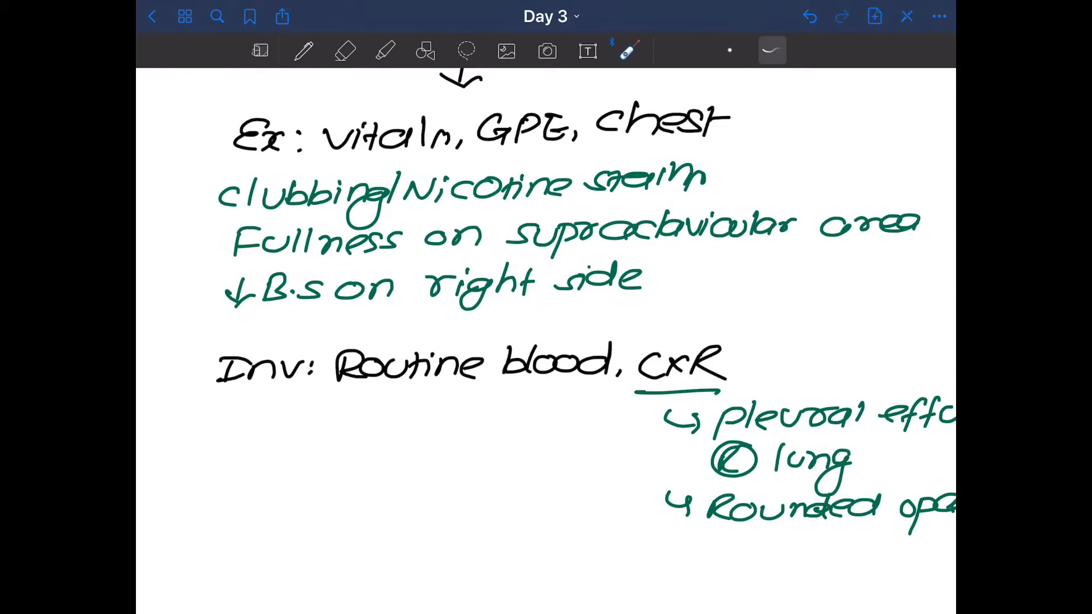
{"action": "left_click_drag", "start_coordinate": [167, 342], "coordinate": [237, 302]}
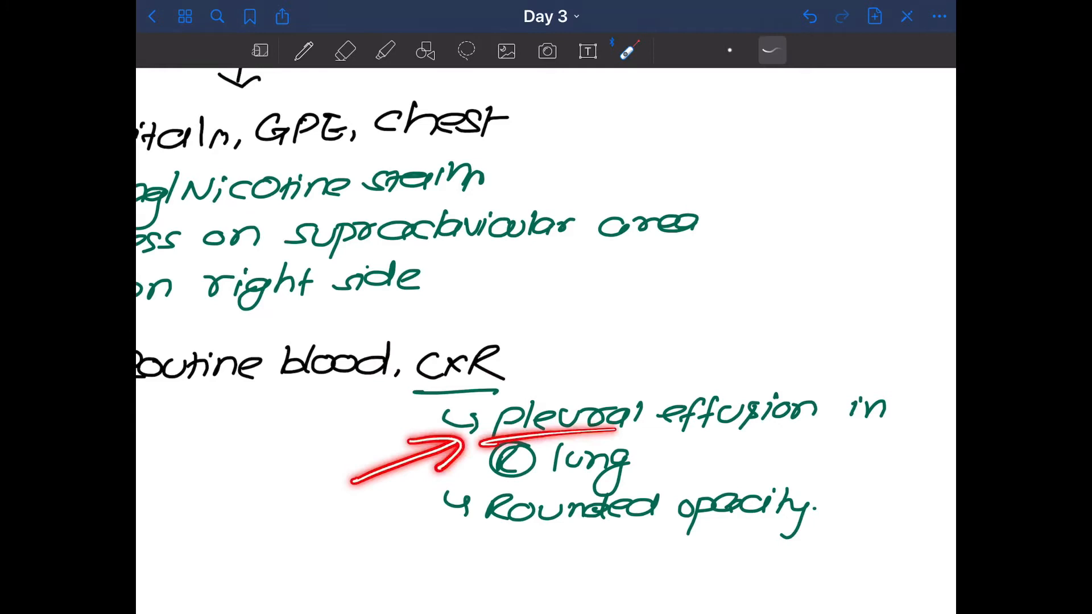
{"action": "left_click_drag", "start_coordinate": [480, 432], "coordinate": [912, 436]}
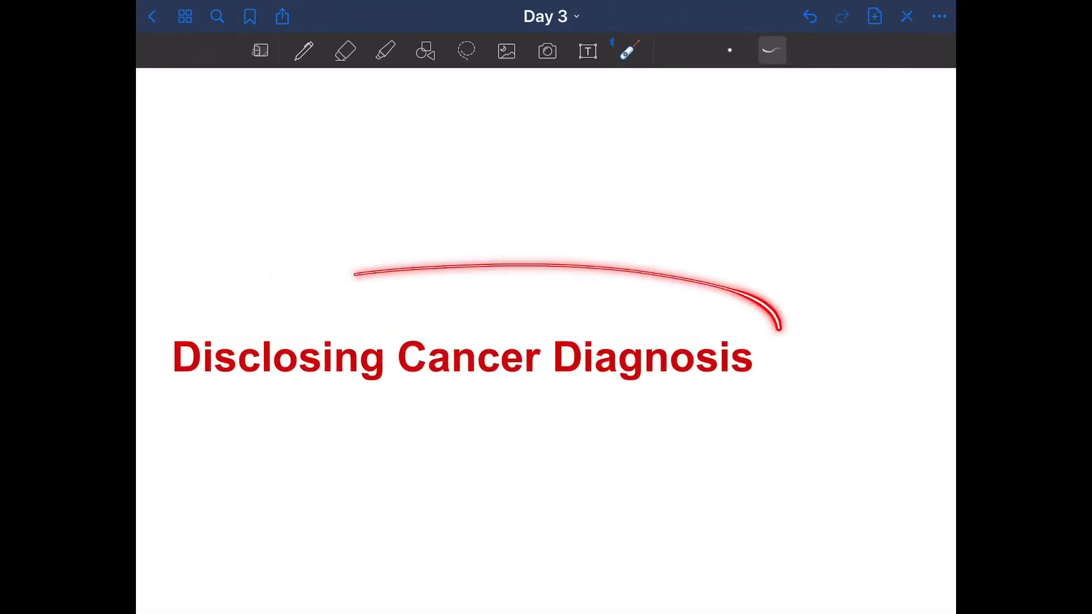
Laser-write 'Disclose' below the title and underline it.
{"action": "left_click", "coordinate": [808, 16]}
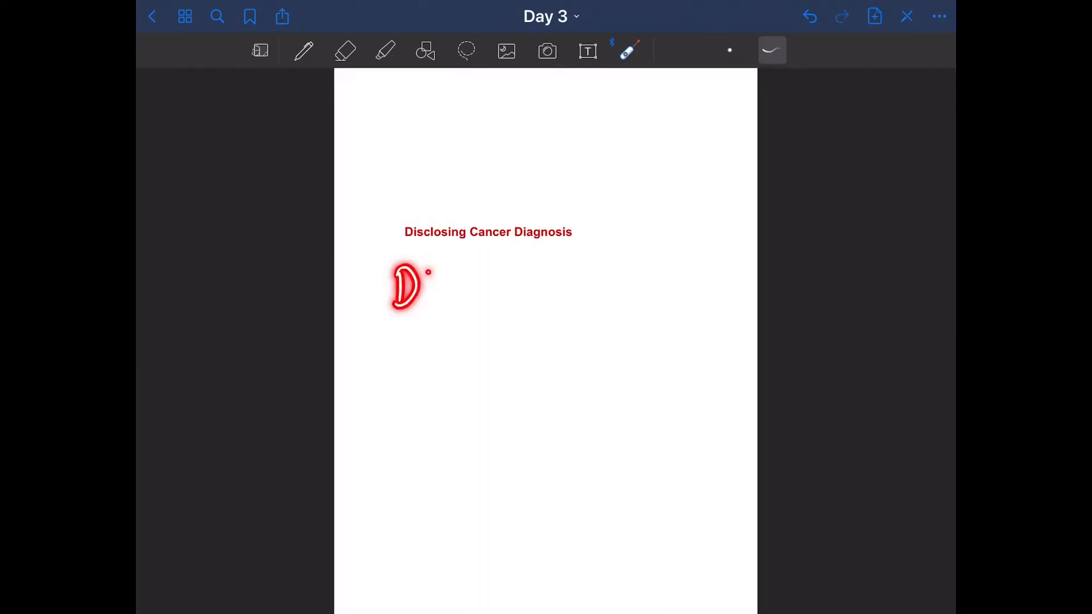
{"action": "left_click_drag", "start_coordinate": [410, 285], "coordinate": [557, 250]}
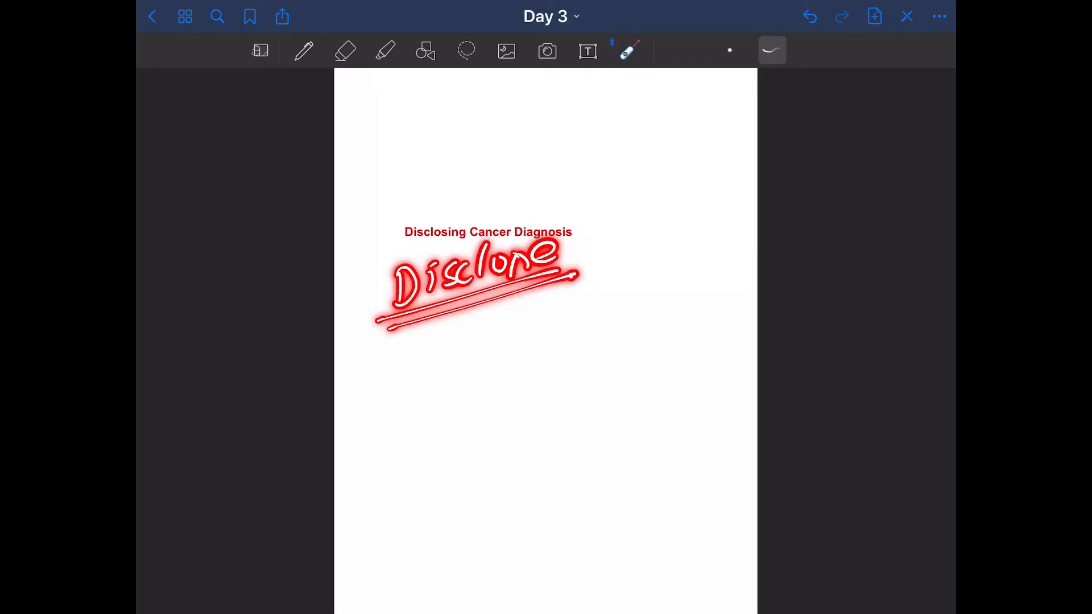
{"action": "left_click_drag", "start_coordinate": [606, 219], "coordinate": [570, 279]}
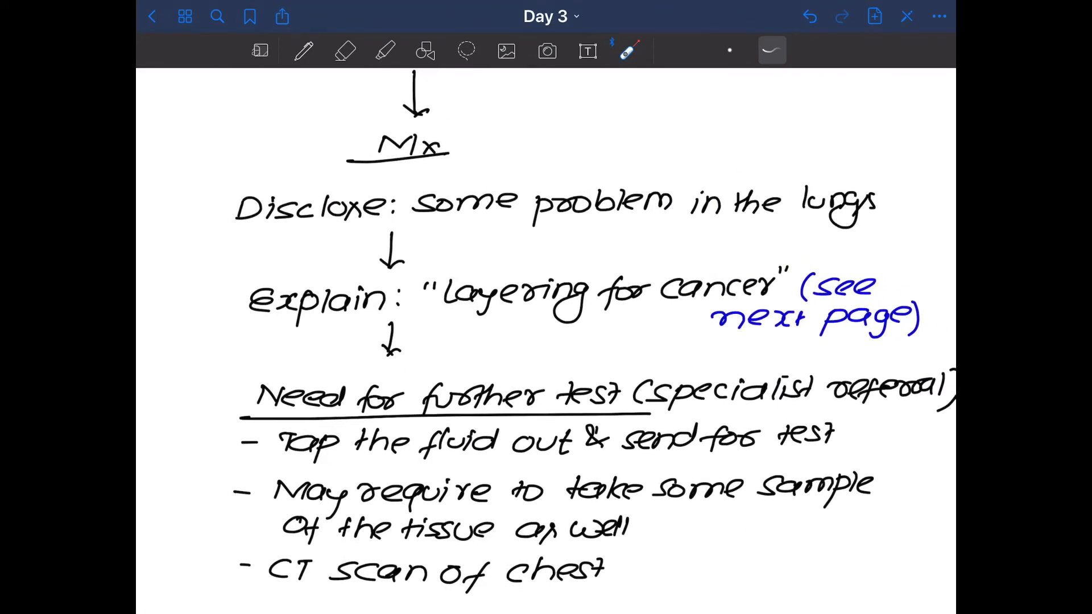
Move to the layering flowchart page and circle the 'Is it cancer?' branch in red.
{"action": "scroll", "scroll_direction": "down", "scroll_amount": 3}
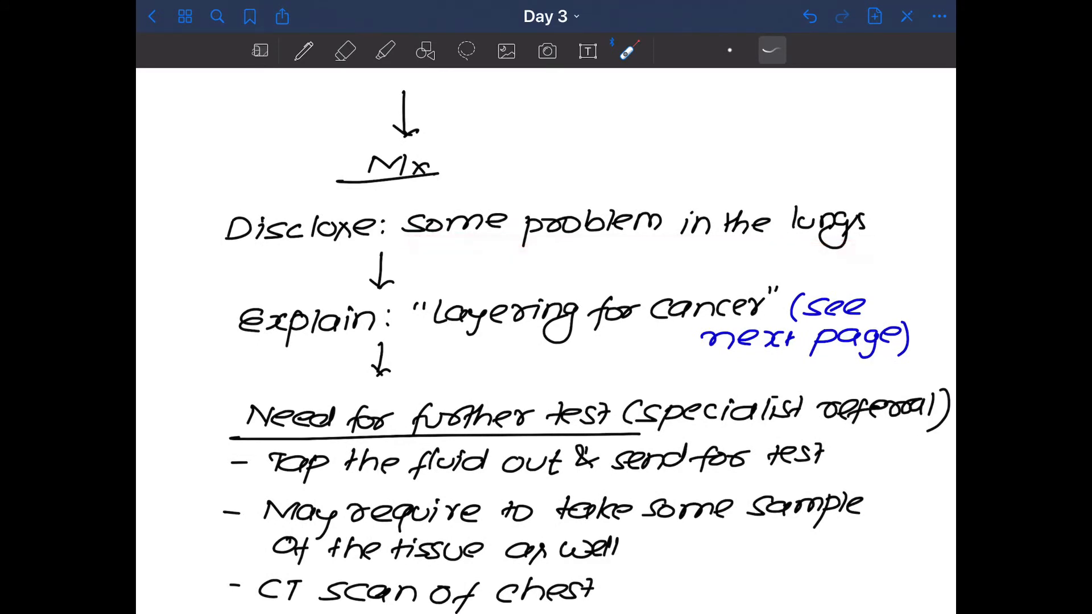
{"action": "left_click_drag", "start_coordinate": [251, 296], "coordinate": [407, 302]}
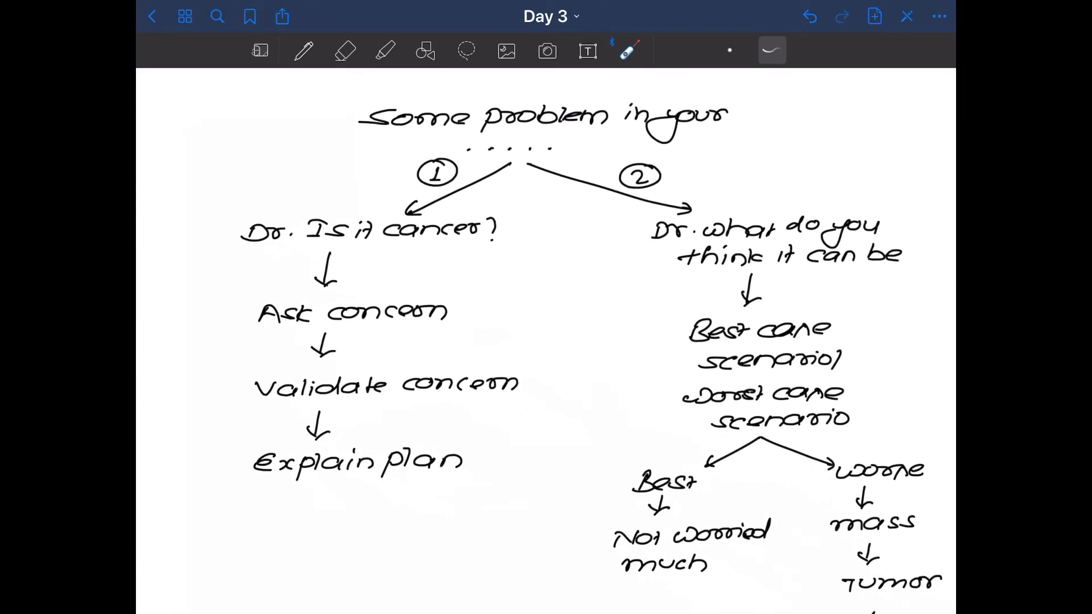
{"action": "left_click_drag", "start_coordinate": [348, 131], "coordinate": [758, 130]}
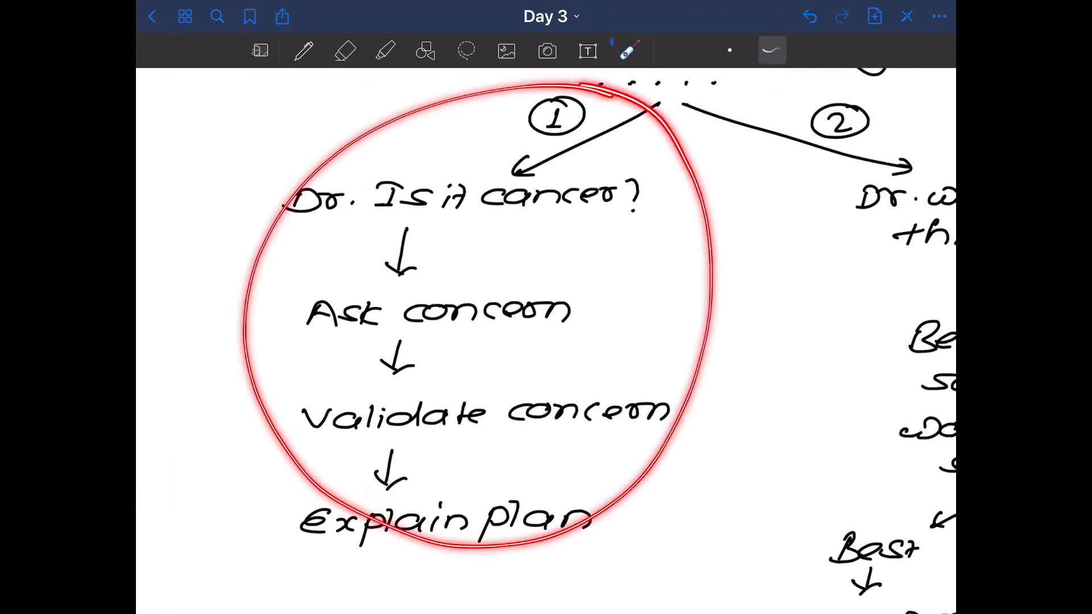
Box branch 1 in red and underline the word 'cancer' in its opening question.
{"action": "left_click", "coordinate": [808, 16]}
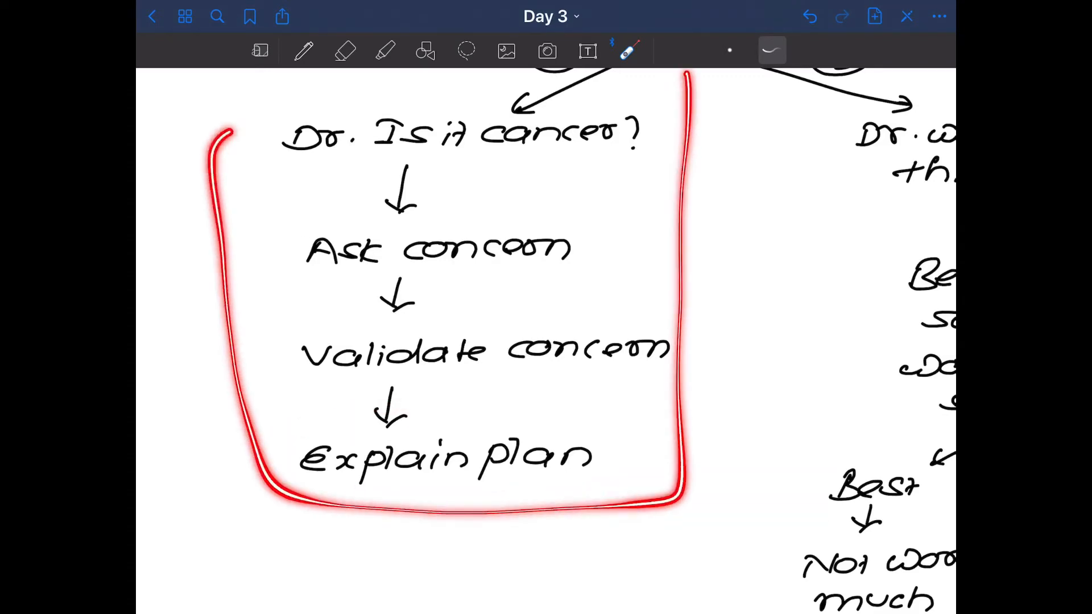
{"action": "left_click_drag", "start_coordinate": [453, 195], "coordinate": [529, 153]}
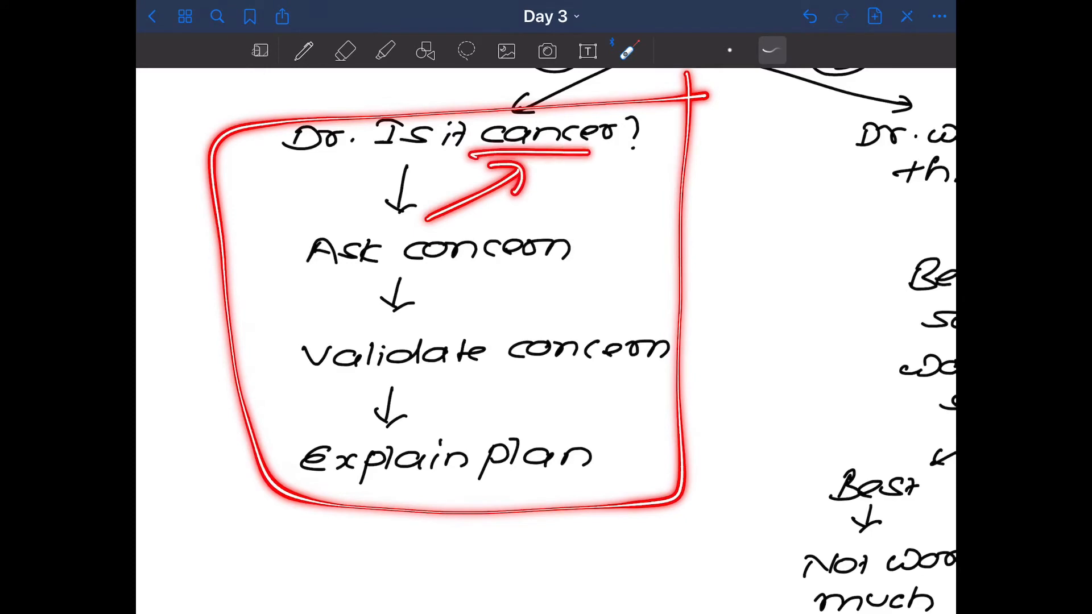
{"action": "left_click_drag", "start_coordinate": [474, 151], "coordinate": [626, 151]}
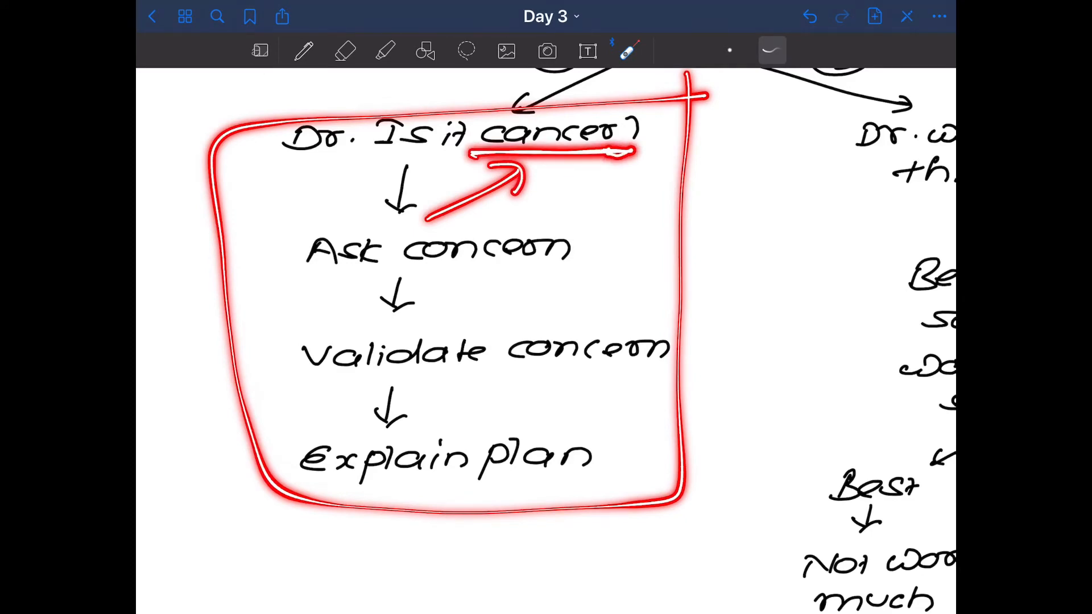
Underline branch 2's 'what do you think it can be' question and mark its outcomes.
{"action": "scroll", "scroll_direction": "right", "scroll_amount": 3}
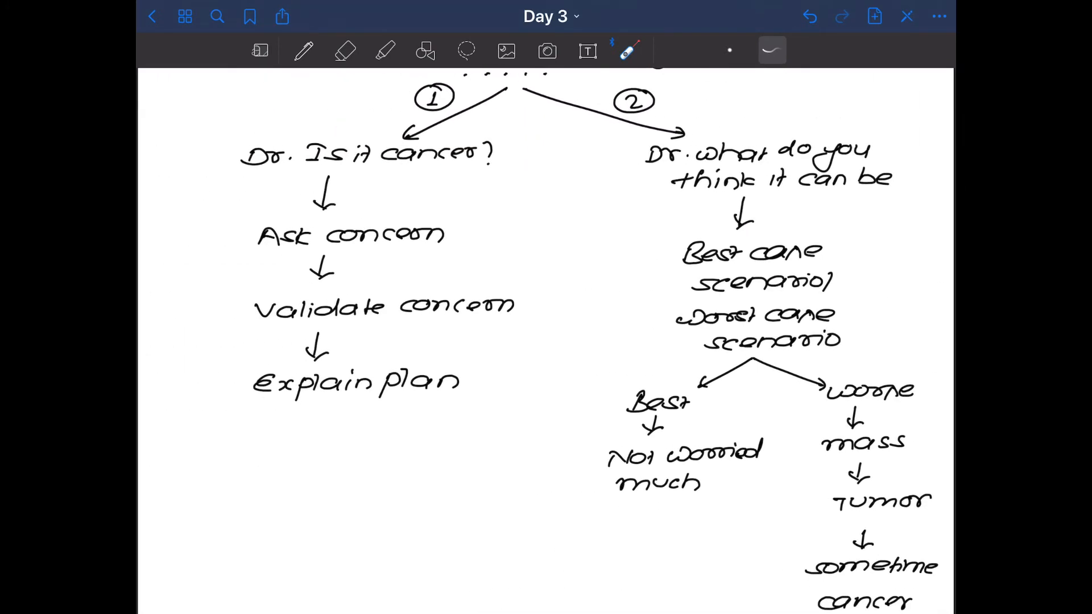
{"action": "left_click_drag", "start_coordinate": [647, 157], "coordinate": [881, 155]}
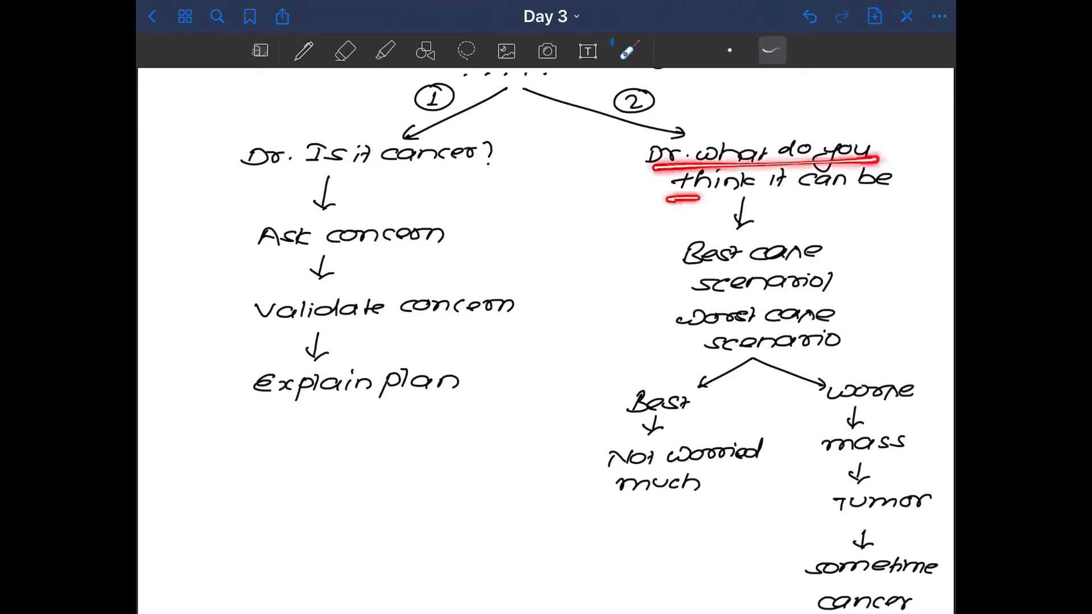
{"action": "left_click_drag", "start_coordinate": [669, 197], "coordinate": [918, 191]}
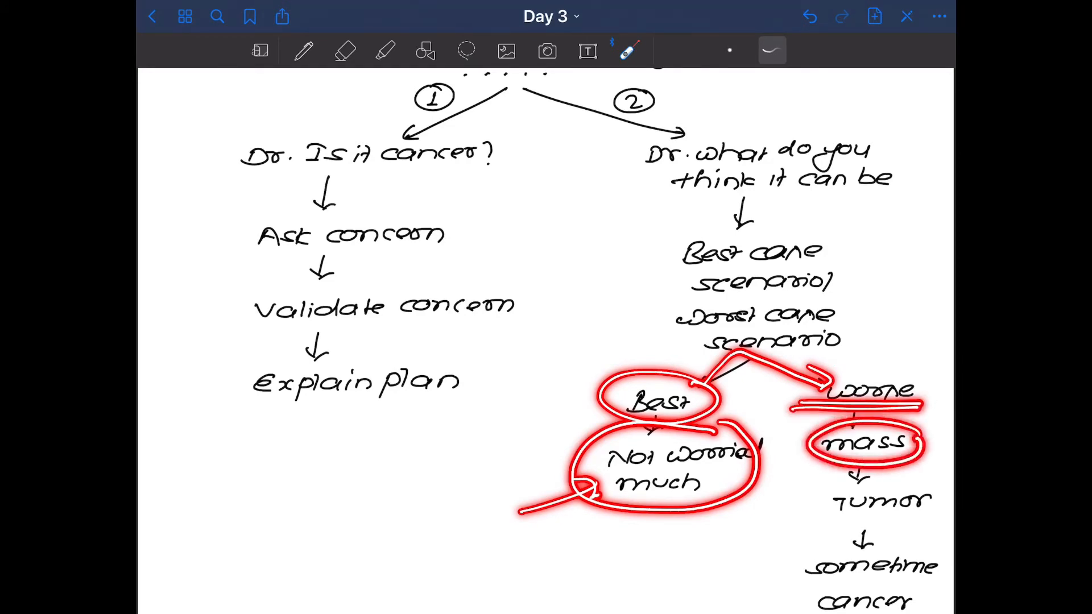
{"action": "left_click_drag", "start_coordinate": [836, 502], "coordinate": [919, 501]}
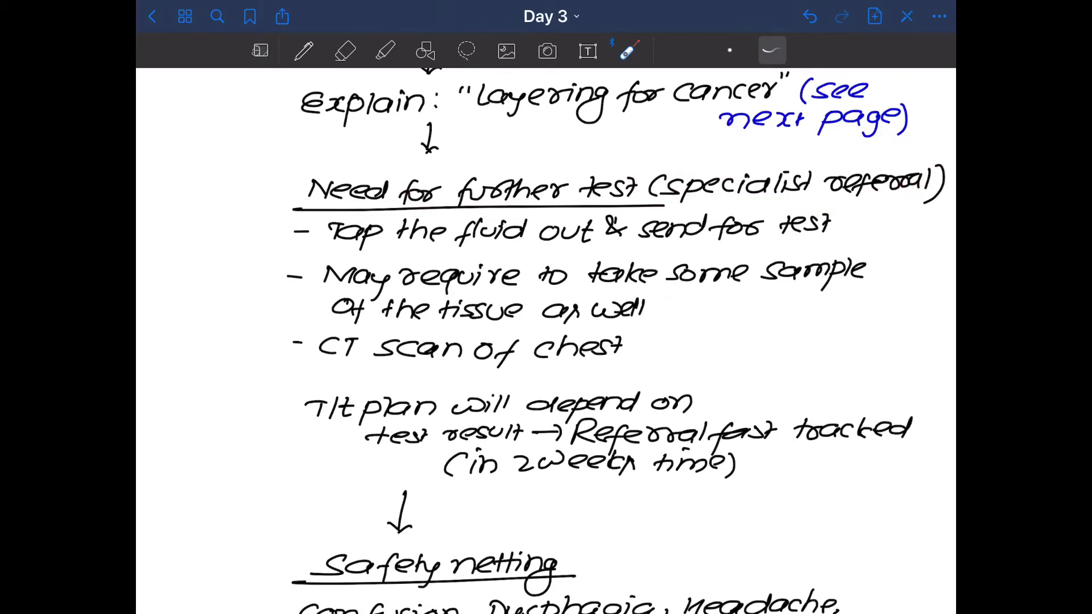
Scroll to the safety-netting section and mark the symptom list.
{"action": "left_click_drag", "start_coordinate": [219, 272], "coordinate": [321, 247]}
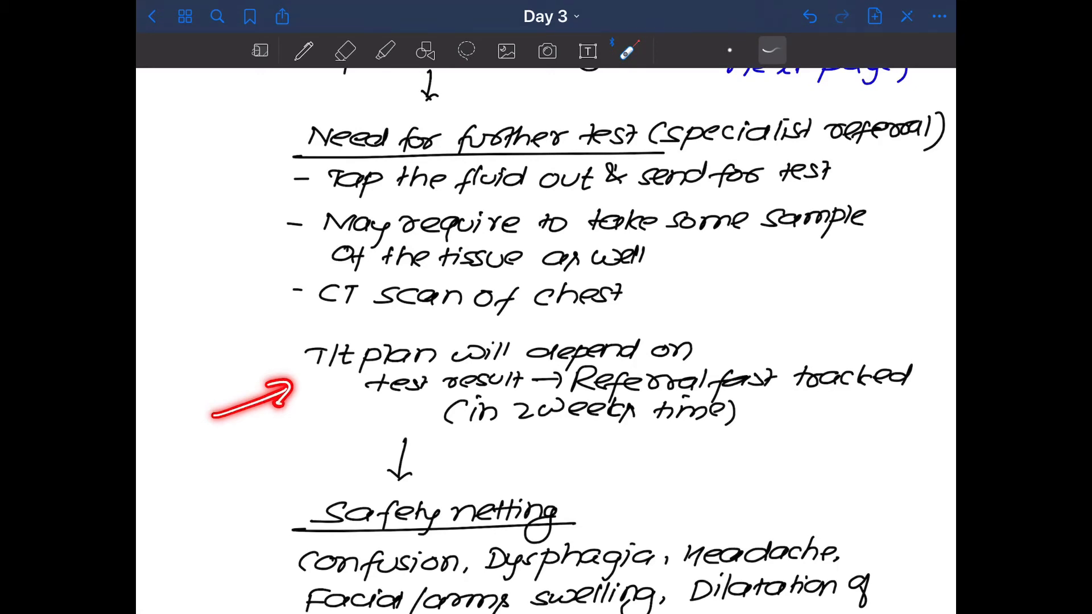
{"action": "left_click_drag", "start_coordinate": [446, 435], "coordinate": [731, 425]}
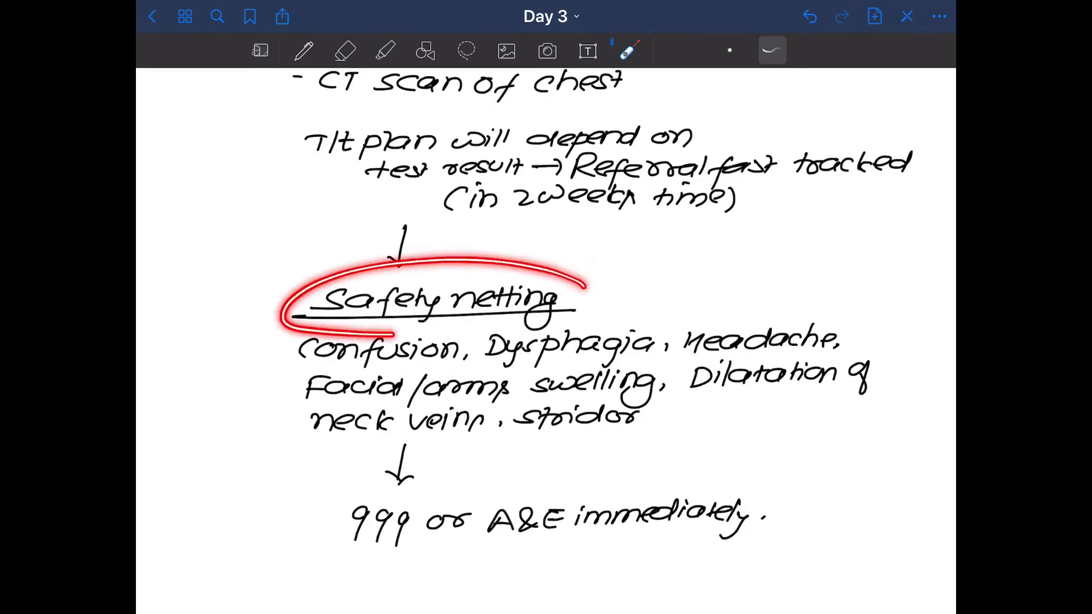
{"action": "left_click", "coordinate": [809, 16]}
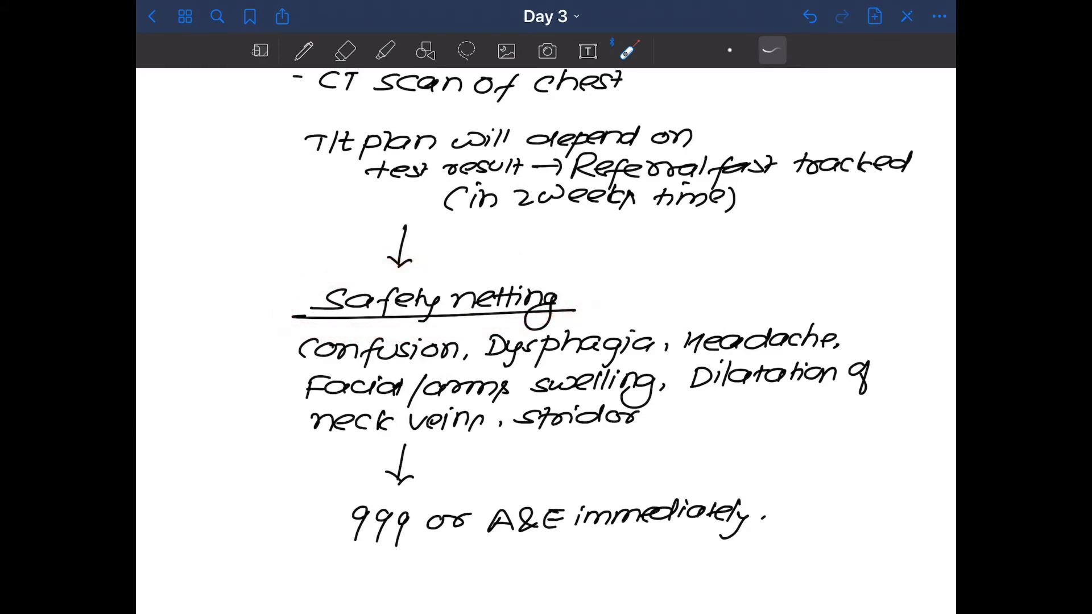
Arrow at the red flags and underline confusion, dysphagia, headache and facial/arm swelling.
{"action": "left_click_drag", "start_coordinate": [216, 414], "coordinate": [317, 362]}
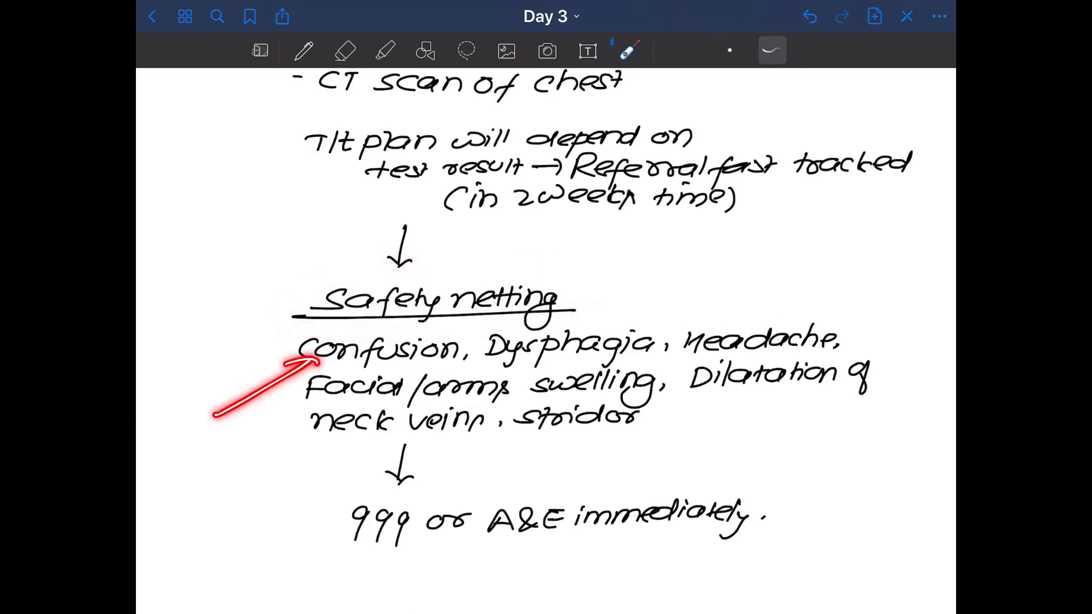
{"action": "left_click_drag", "start_coordinate": [305, 362], "coordinate": [620, 354]}
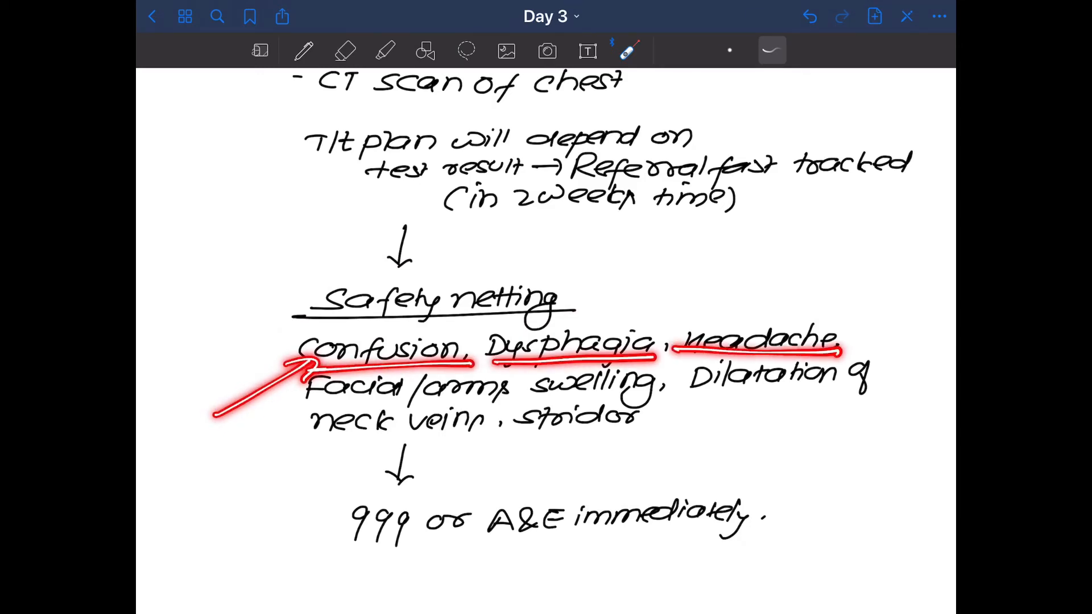
{"action": "left_click_drag", "start_coordinate": [306, 404], "coordinate": [655, 401]}
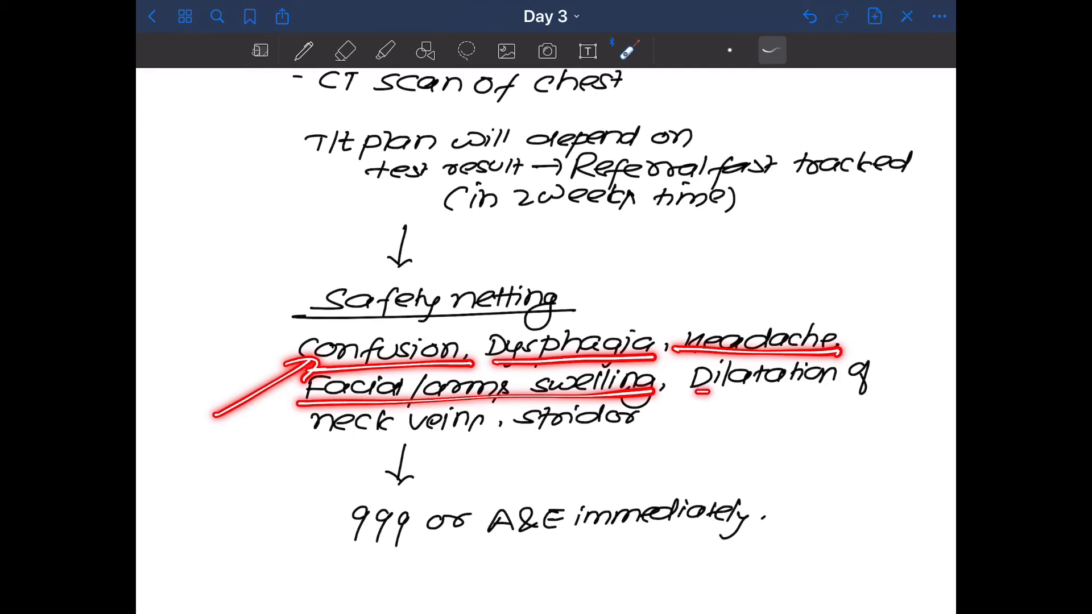